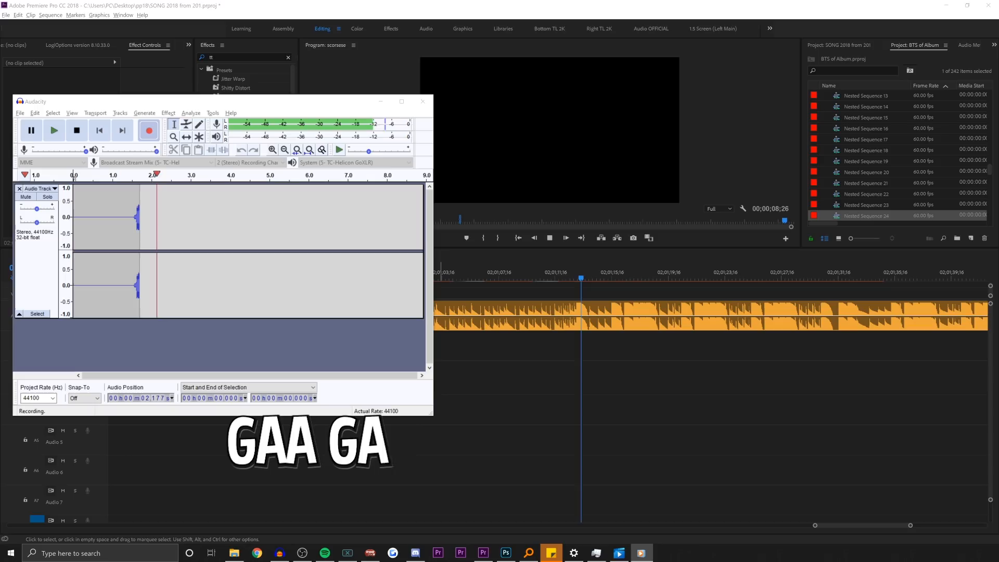
Step: Start recording the playing system audio in Audacity
left_click(20, 113)
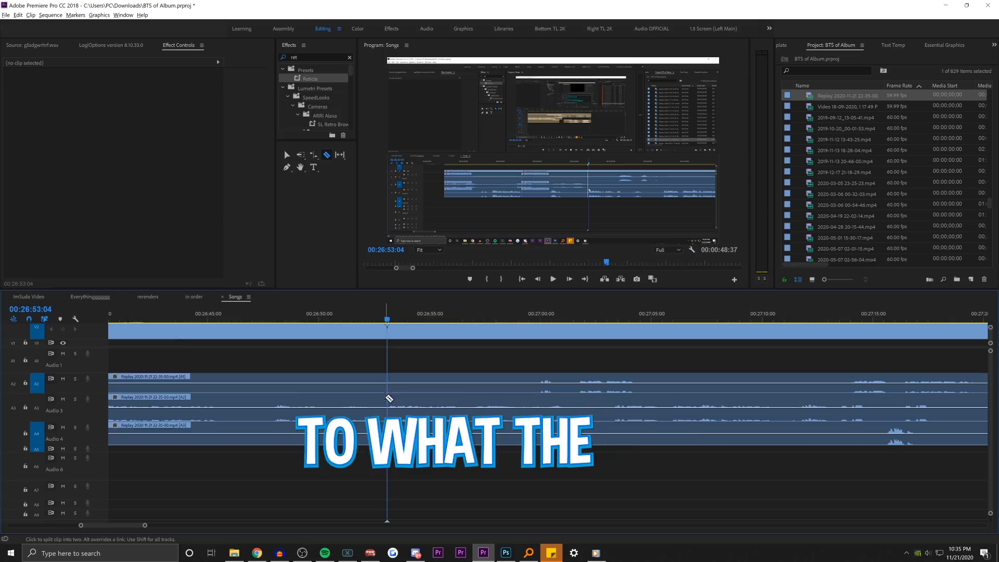
Step: Cut through the stacked replay clips in the Songs sequence with the Razor tool
left_click(553, 279)
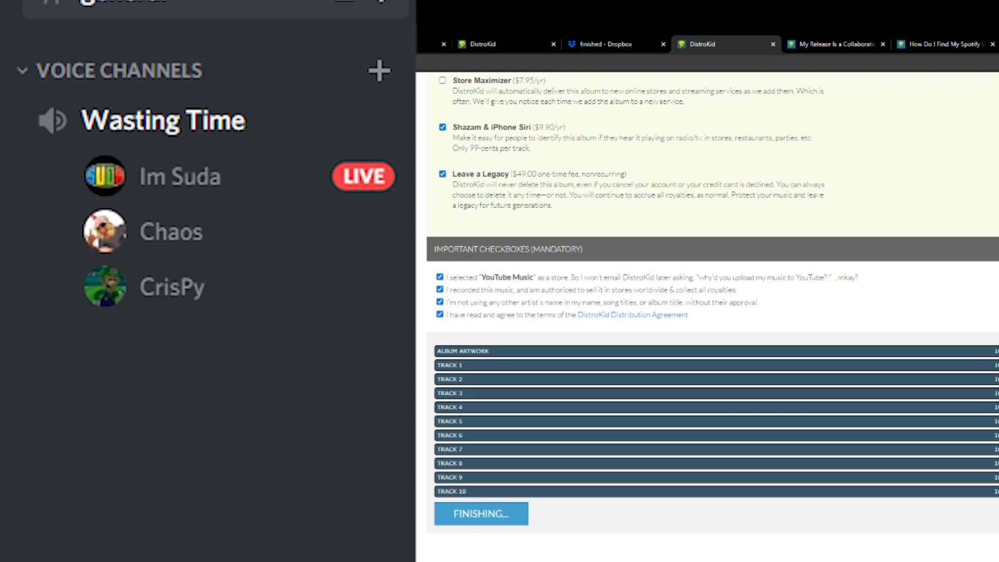
Step: Submit the DistroKid release so the artwork and ten tracks upload
left_click(481, 513)
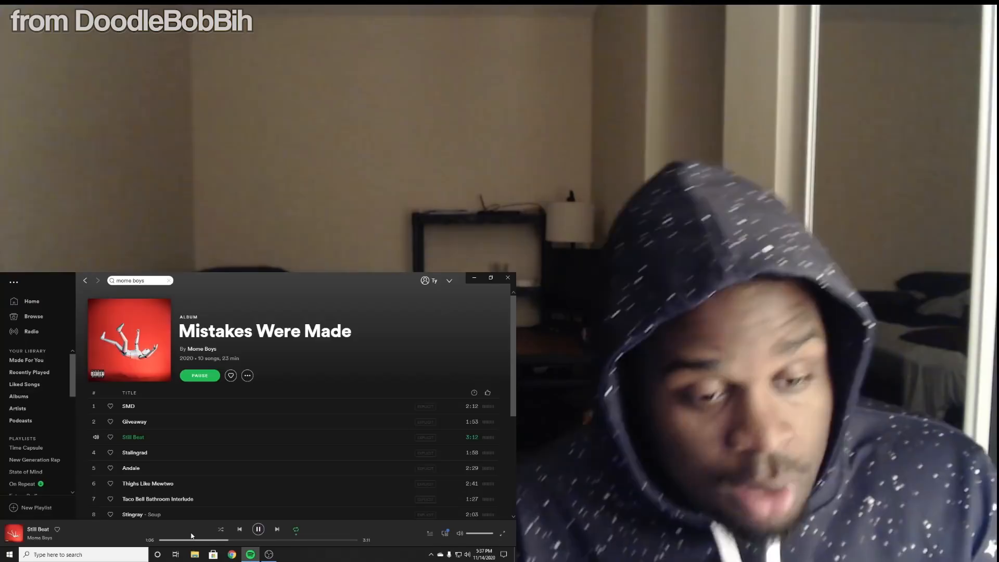
Step: Pause Still Beat about a minute into the track
left_click(257, 529)
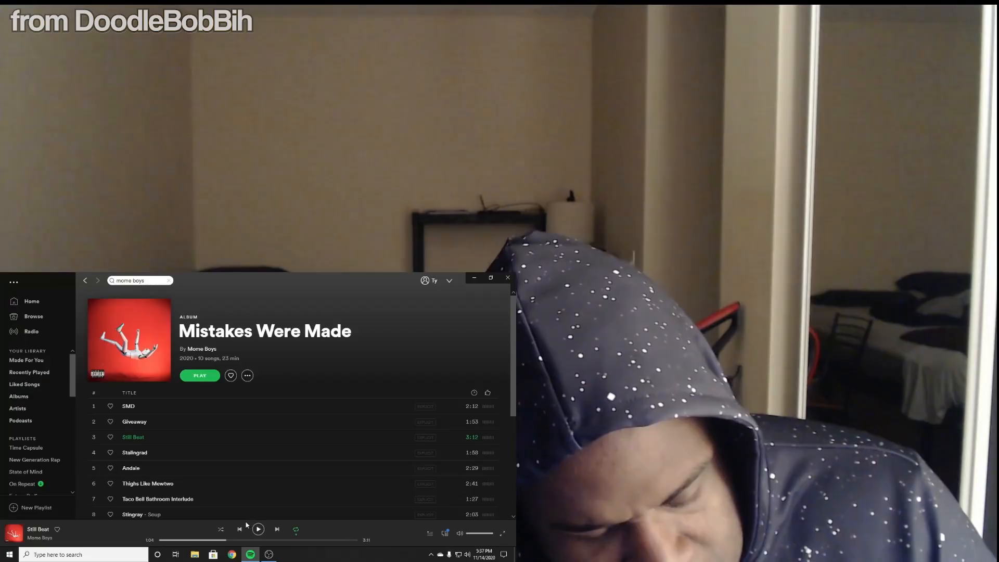